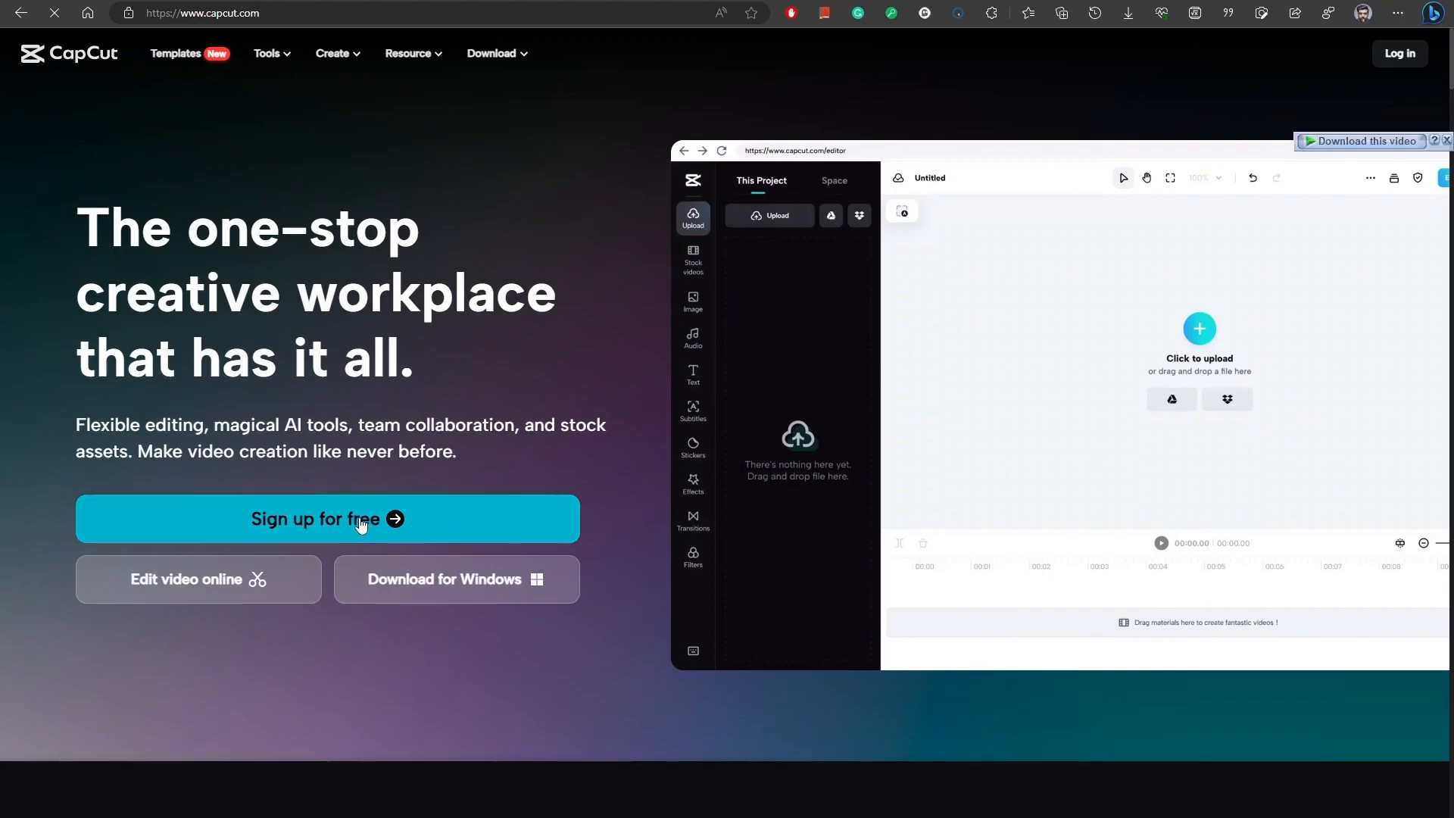
{"action": "mouse_move", "coordinate": [618, 489]}
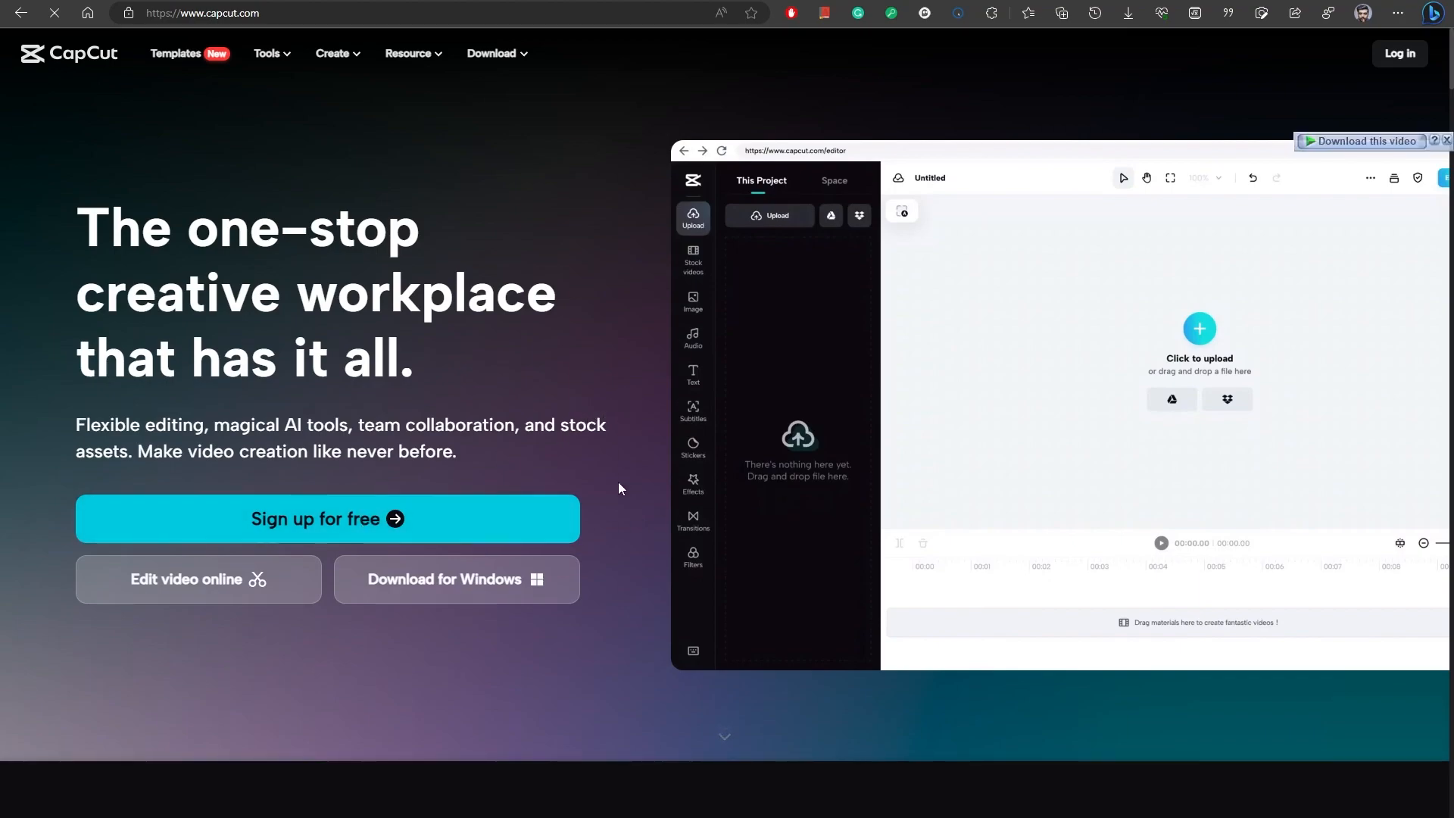
Download CapCut for Windows from the website and view the installed editor's imported media
{"action": "left_click", "coordinate": [456, 578]}
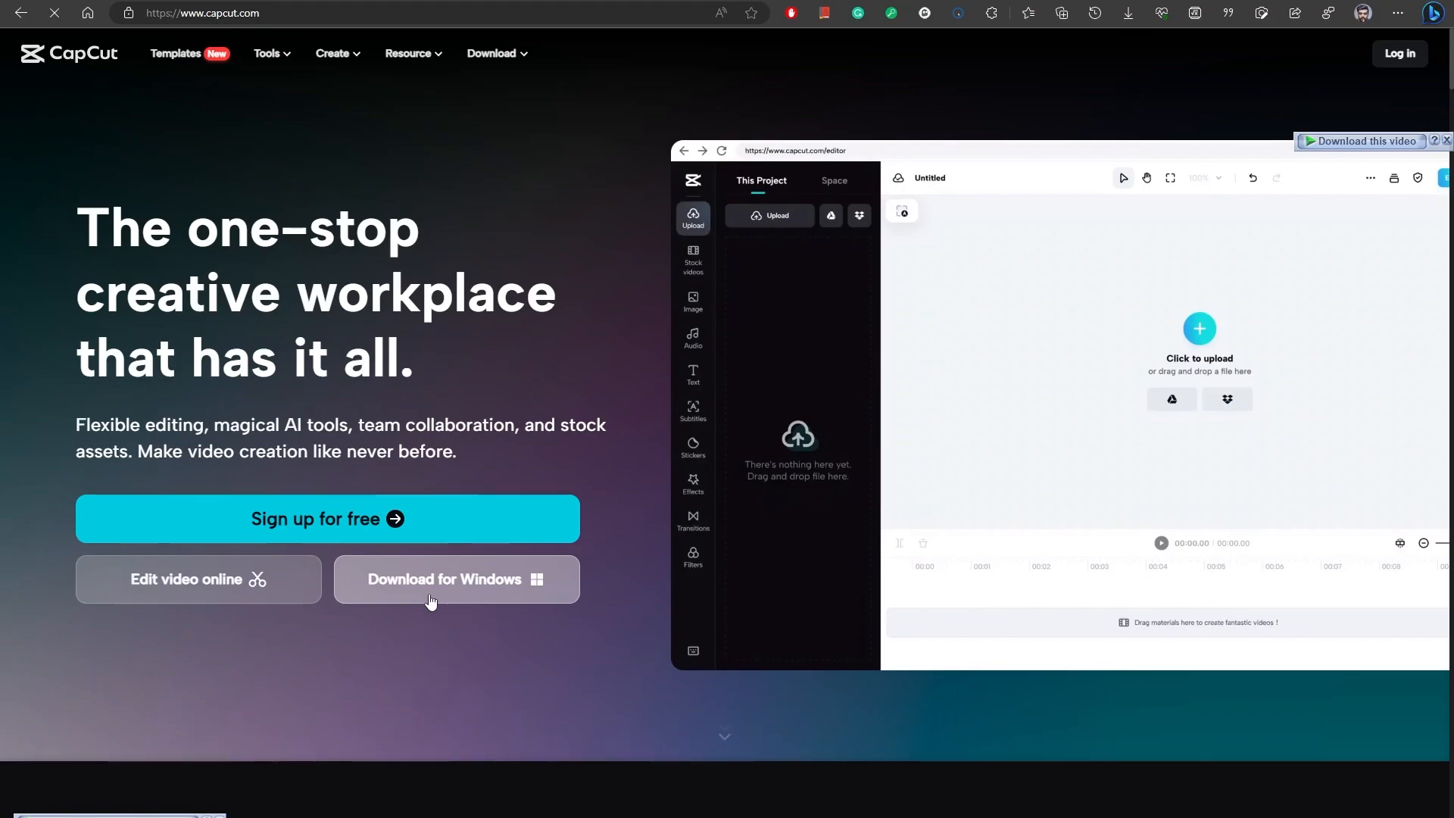
{"action": "mouse_move", "coordinate": [641, 477]}
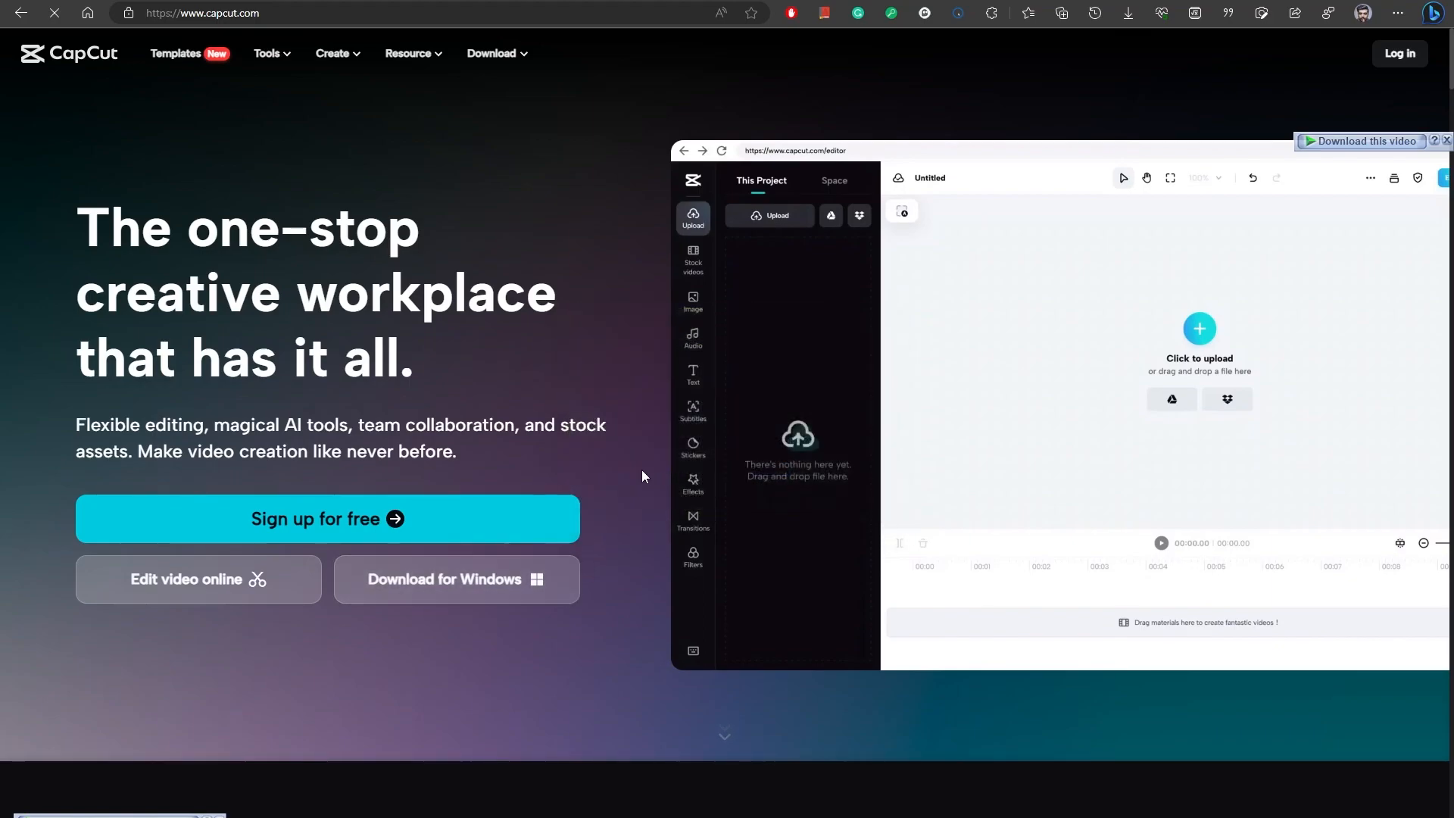
{"action": "scroll", "scroll_direction": "down", "scroll_amount": 3}
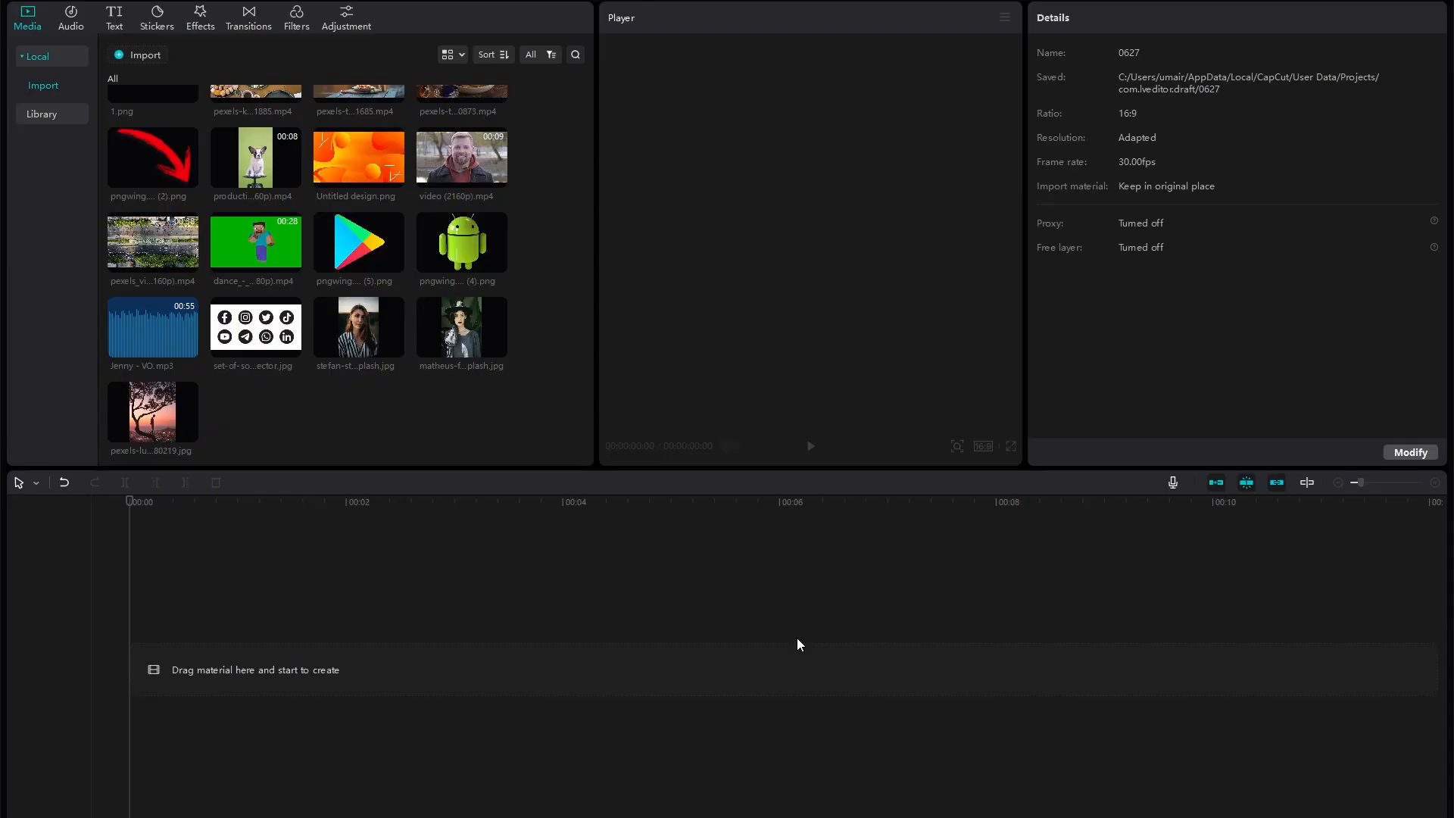
{"action": "mouse_move", "coordinate": [561, 456]}
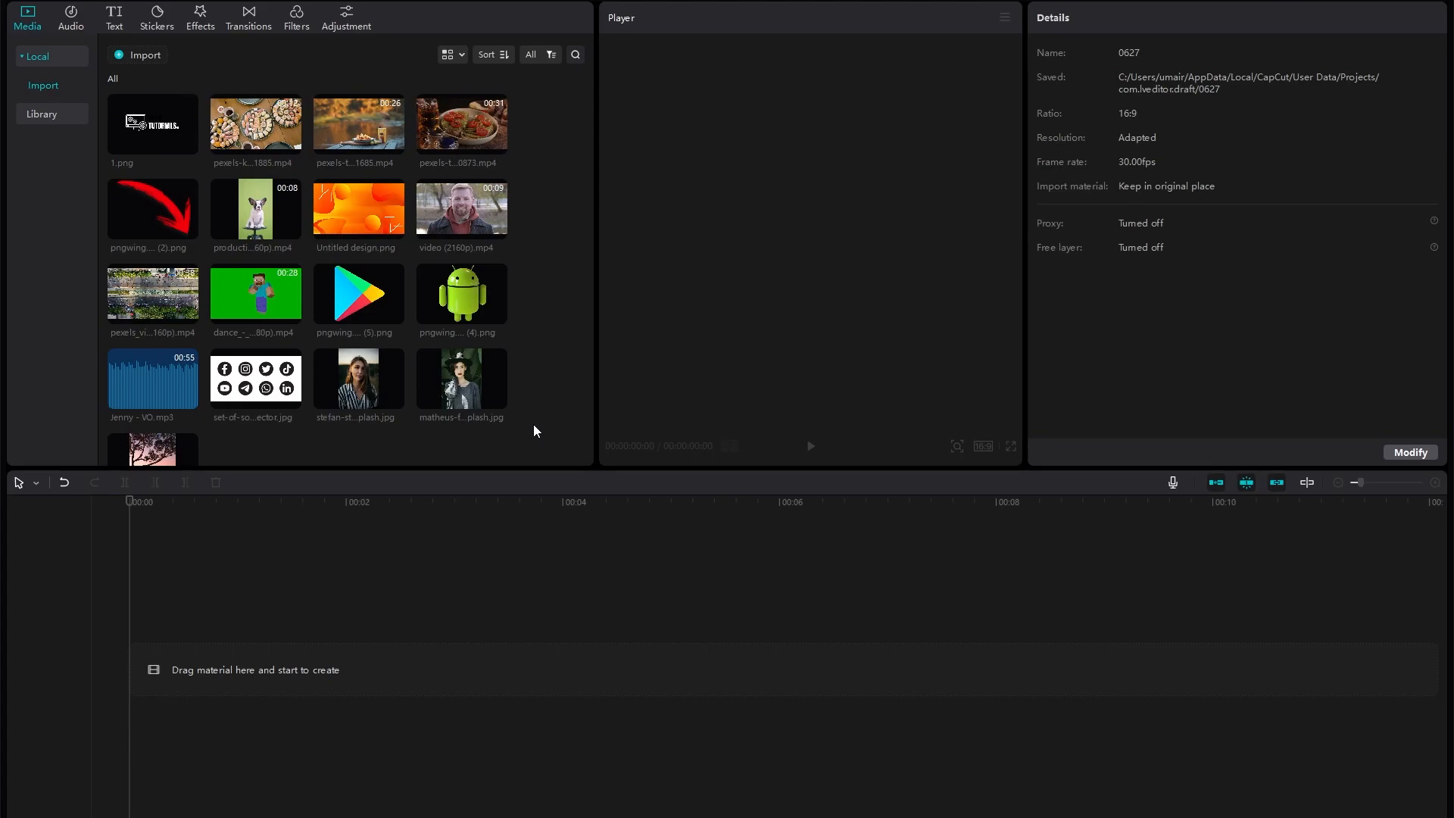
{"action": "scroll", "scroll_direction": "down", "scroll_amount": 3}
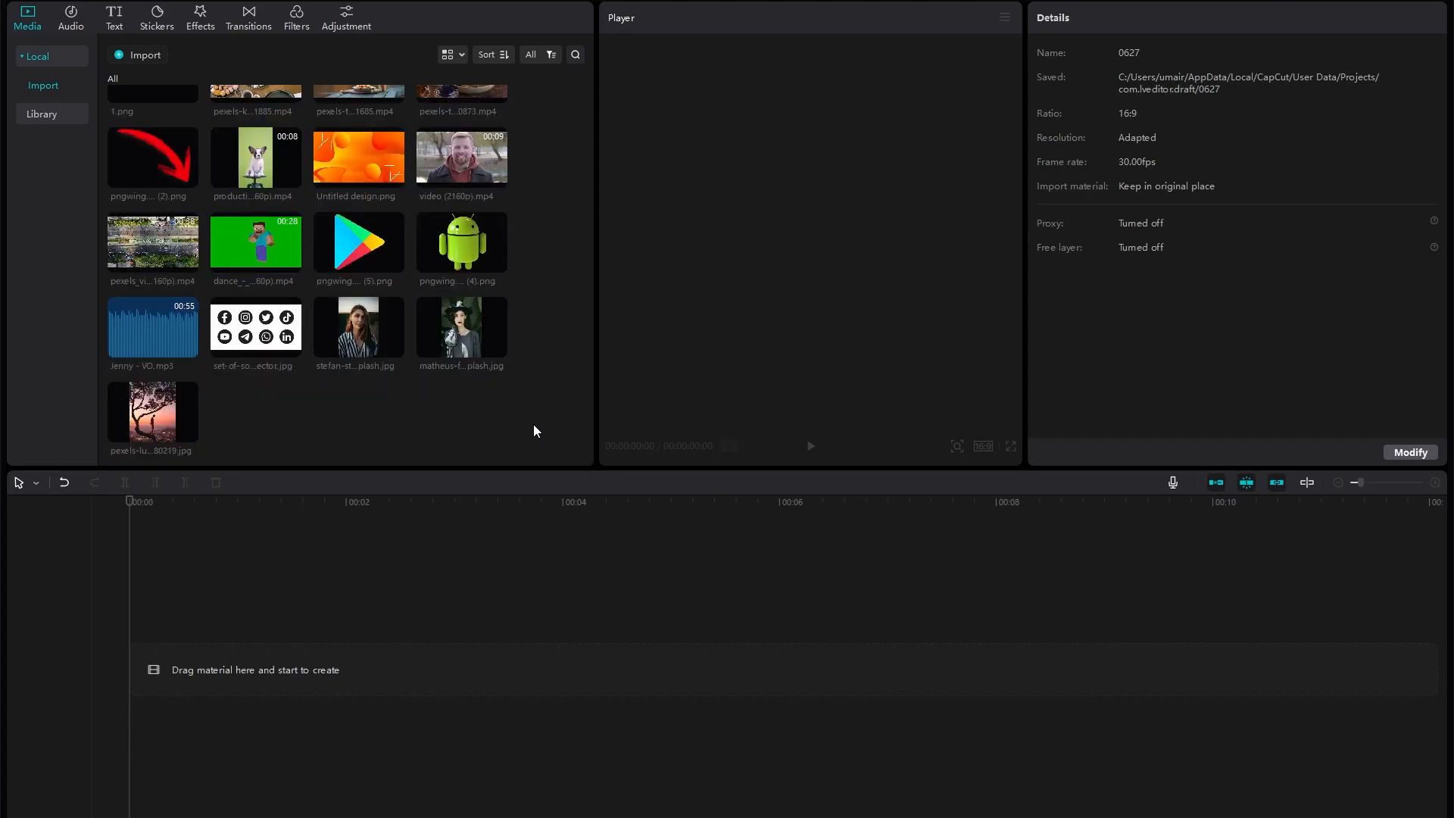